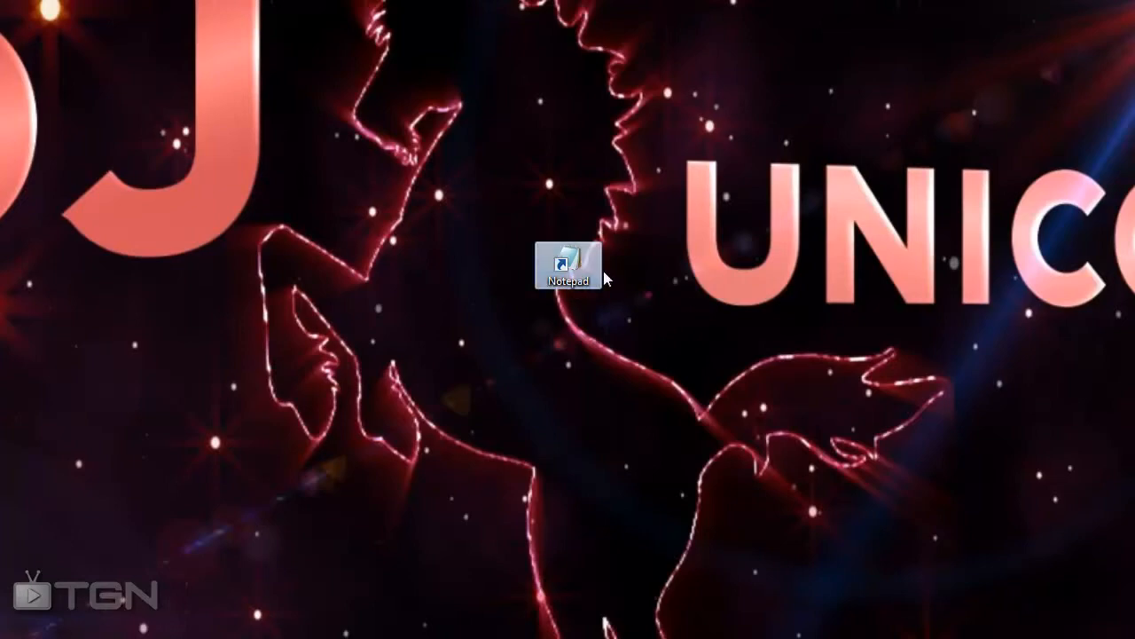
Step: Launch Notepad from its desktop shortcut to get a blank document
double_click(567, 262)
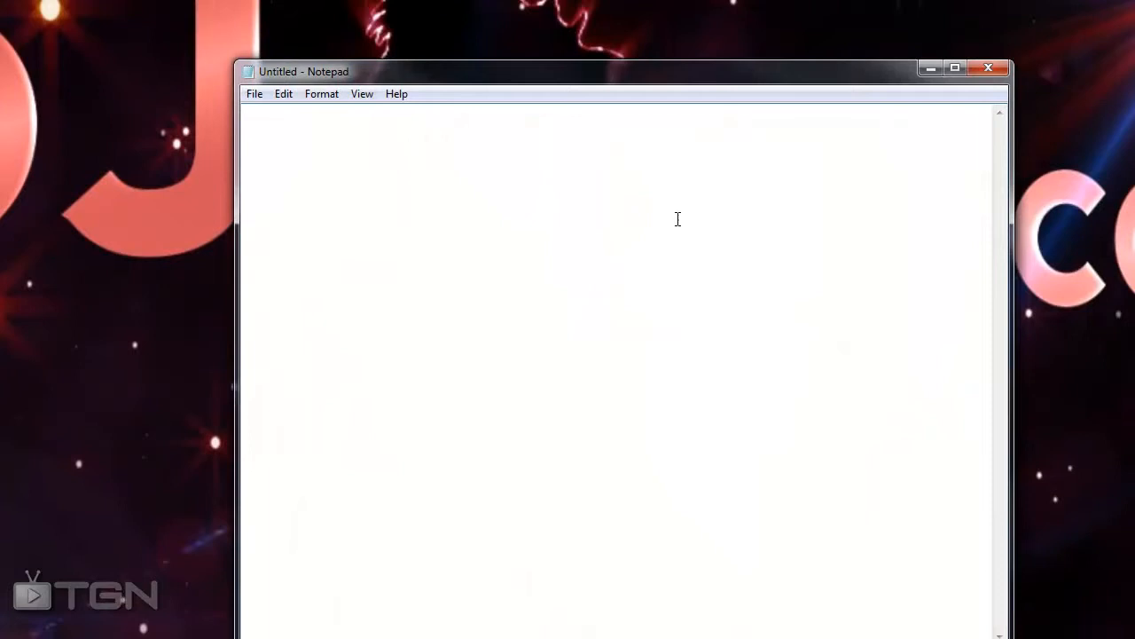
mouse_move(362, 80)
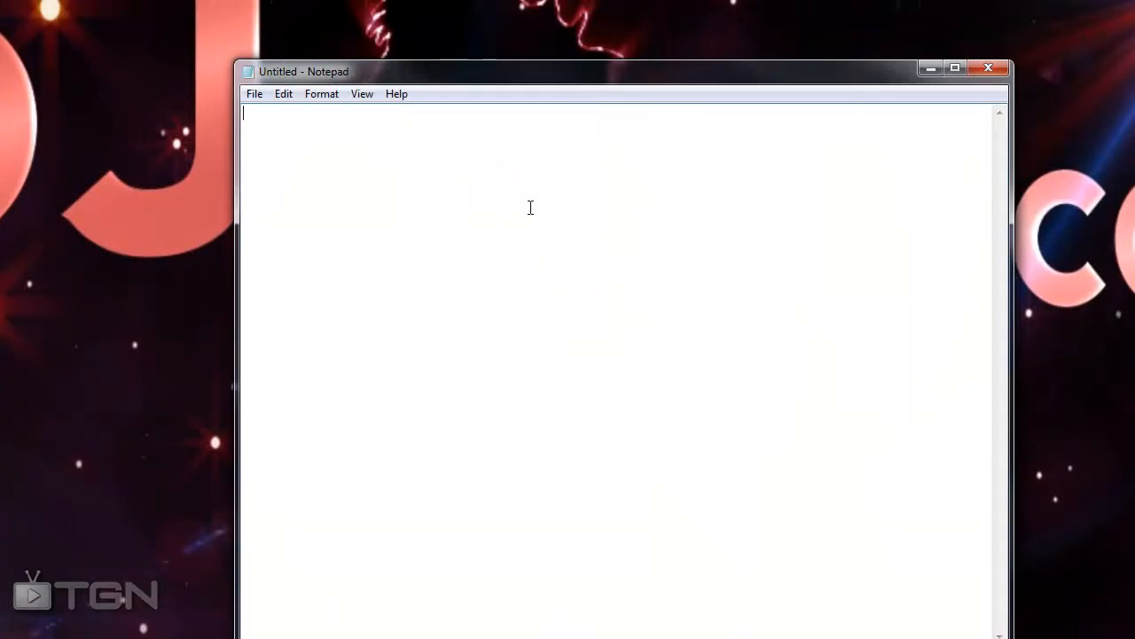
Step: Write x = MsgBox("SUBSCRIBE NAW", ,"BLAKELY56 IS DA BEST") by replacing both Q placeholders
type("x = MsgBox(\"Q\", ,\"Q\")")
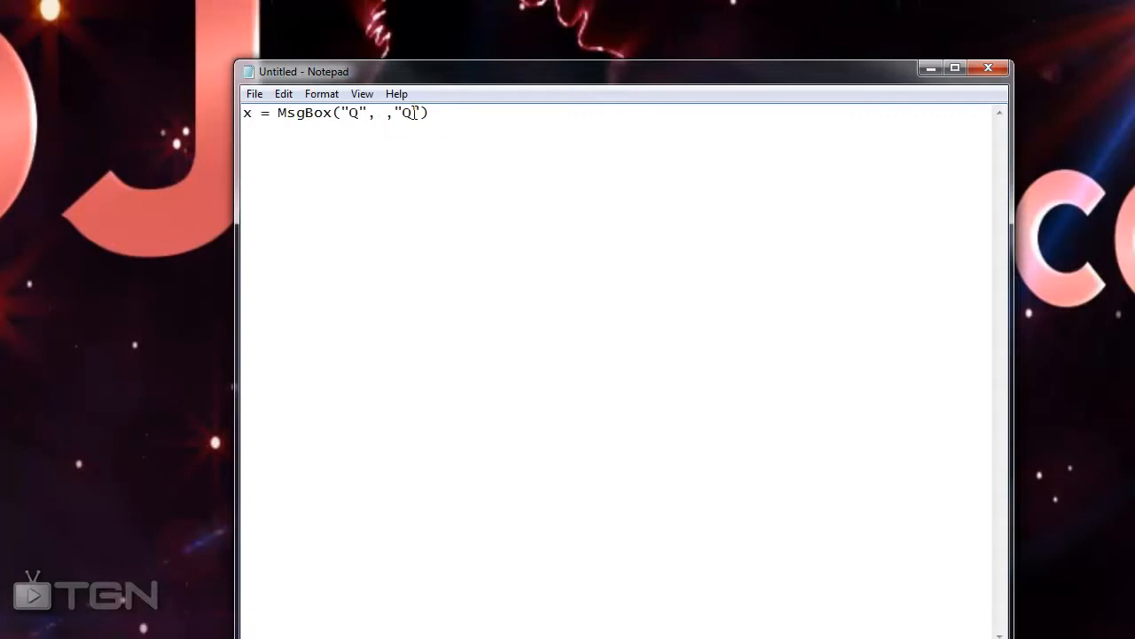
double_click(407, 113)
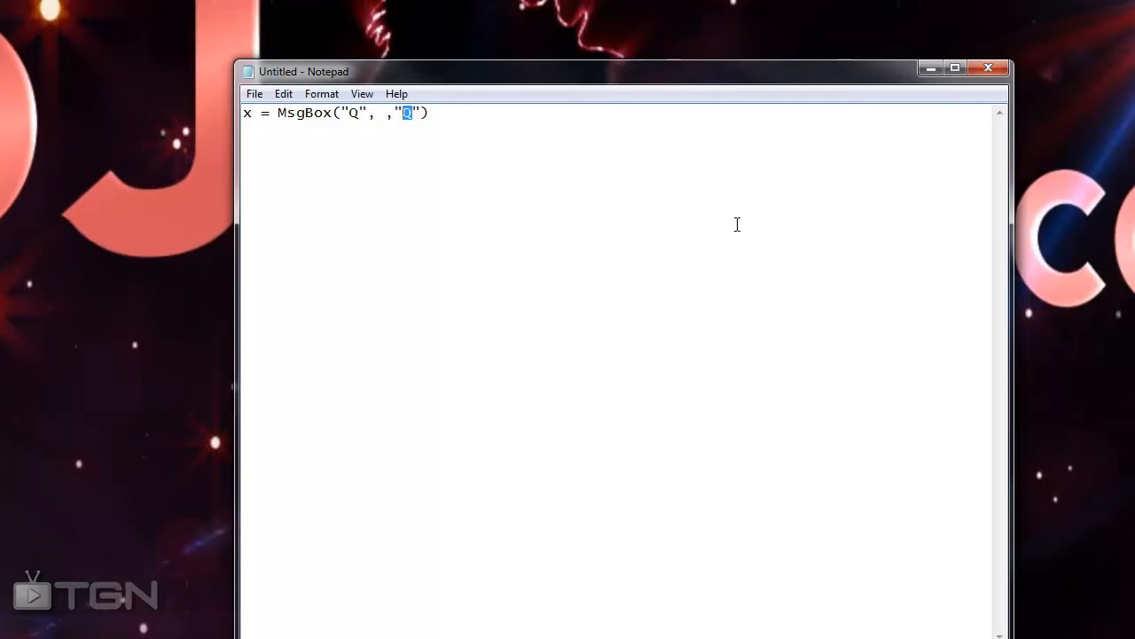
type("BLA")
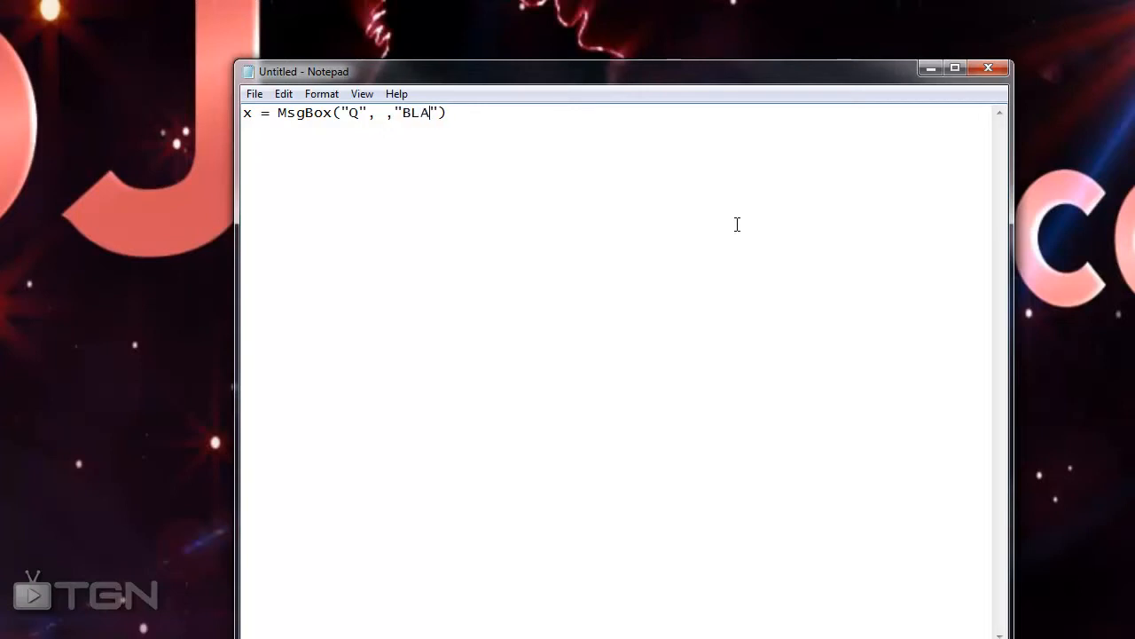
type("KELY56")
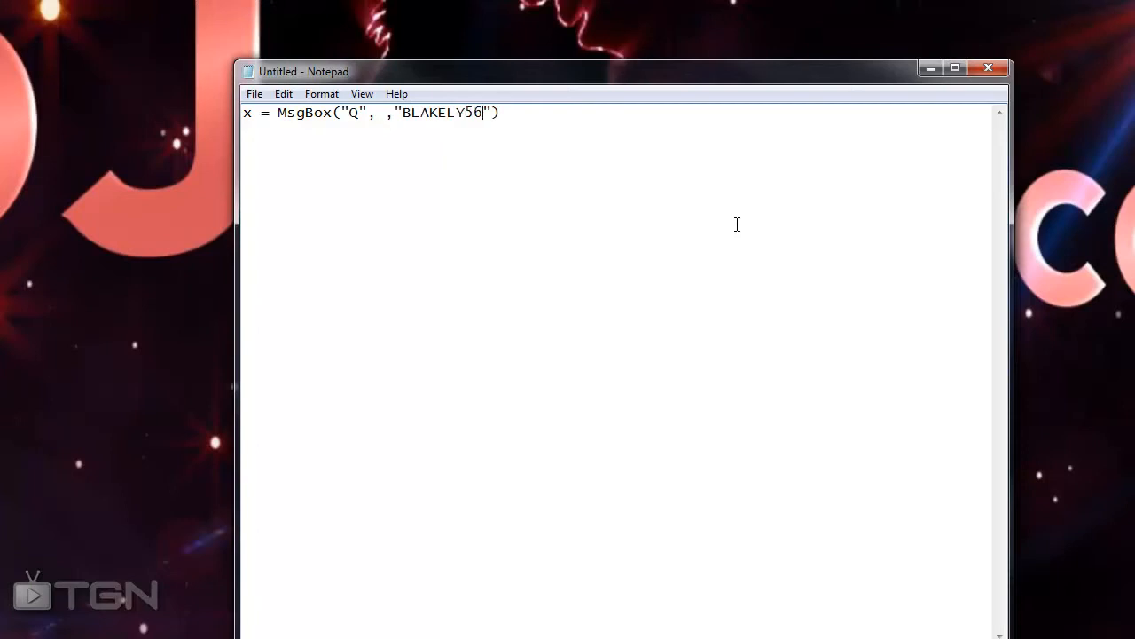
type("IS DA BEST")
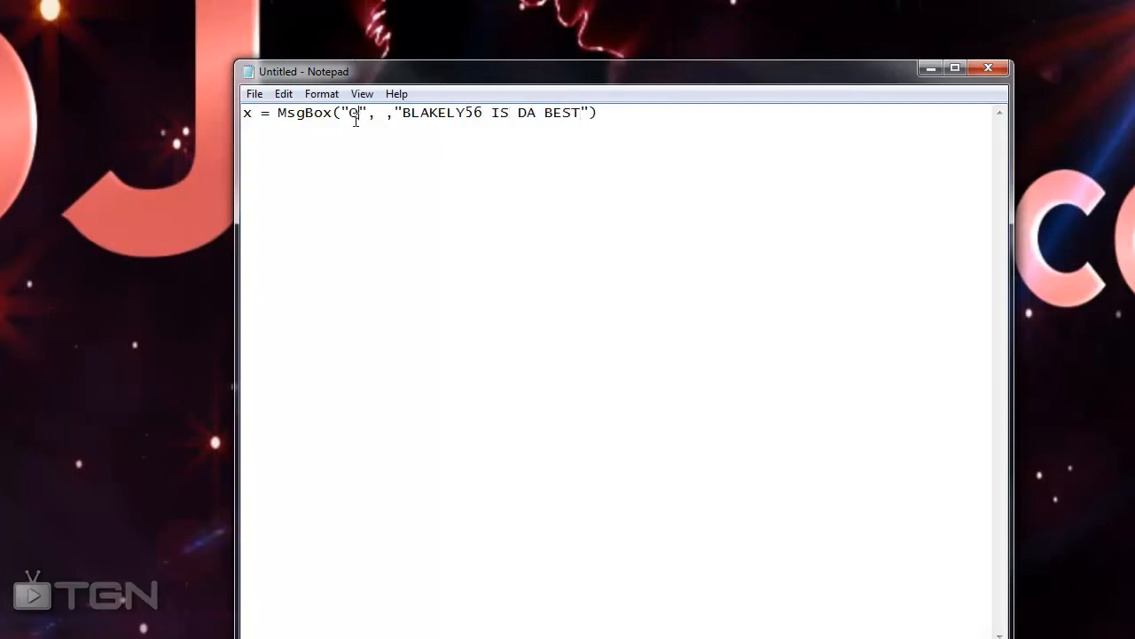
double_click(353, 112)
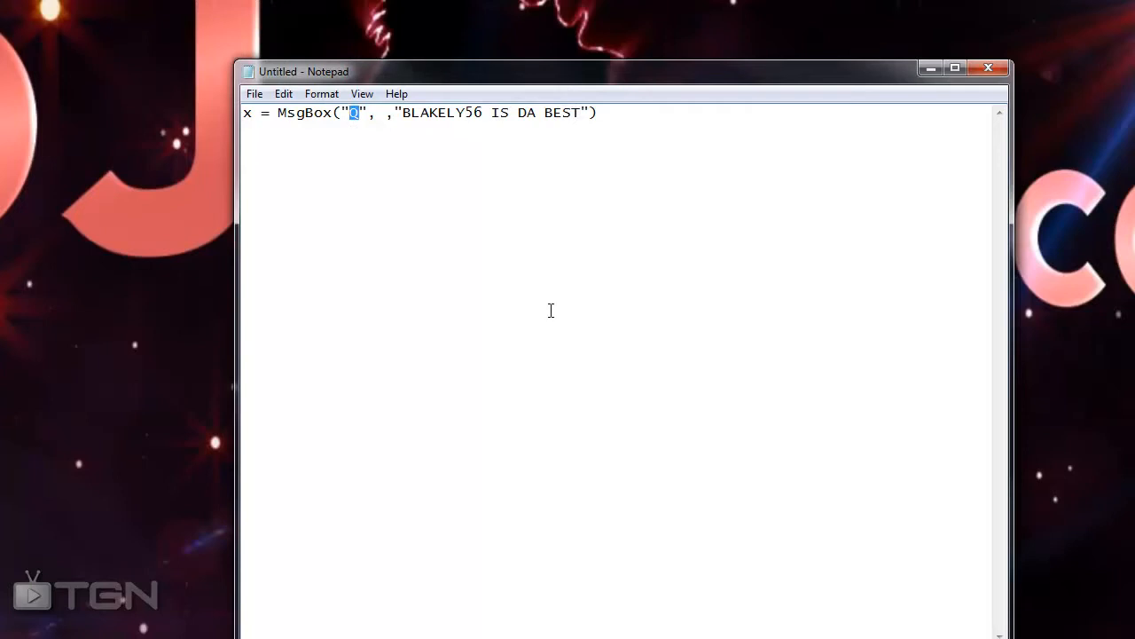
type("SUBSCRIBE NAW")
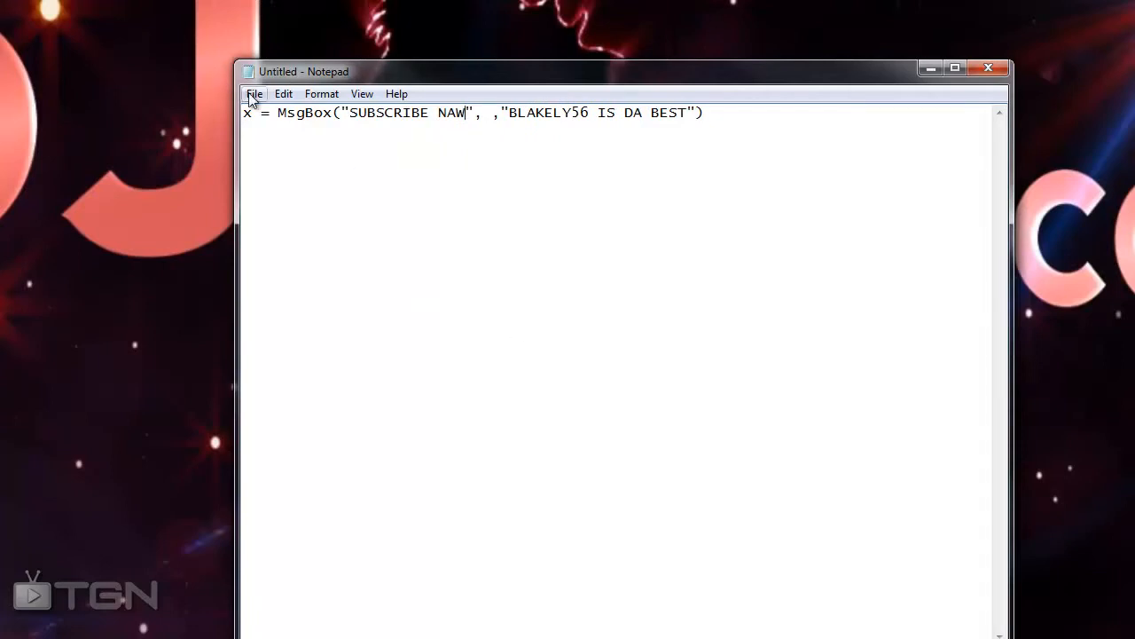
Step: Save the script to the desktop as MKADMASDMASMDSKADKASDMK.vbs using the All Files type
left_click(254, 94)
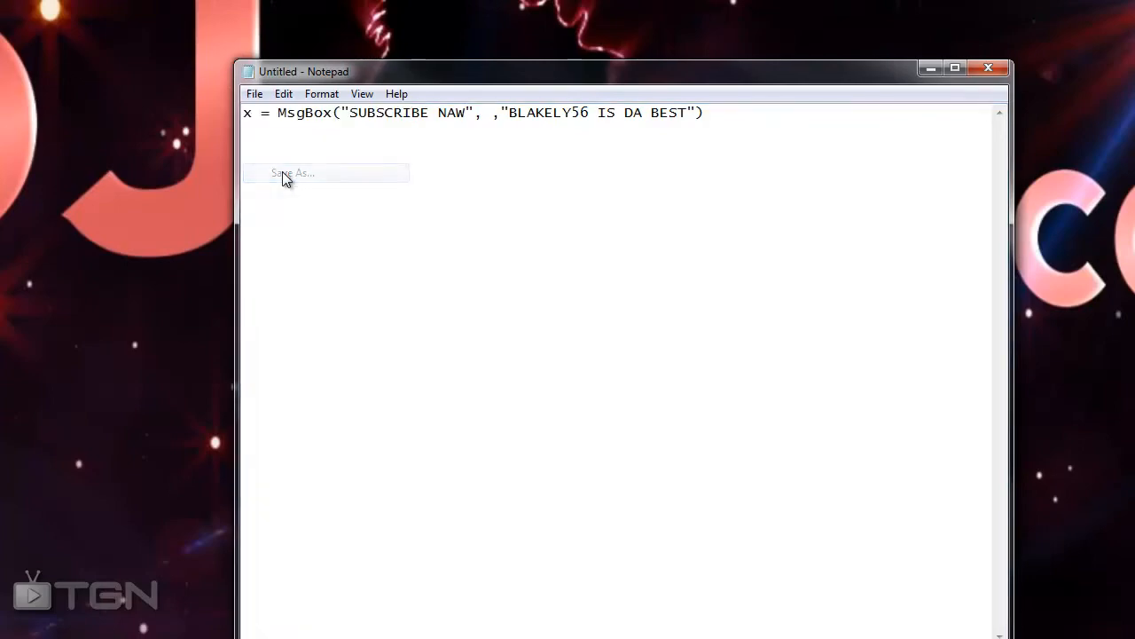
left_click(293, 173)
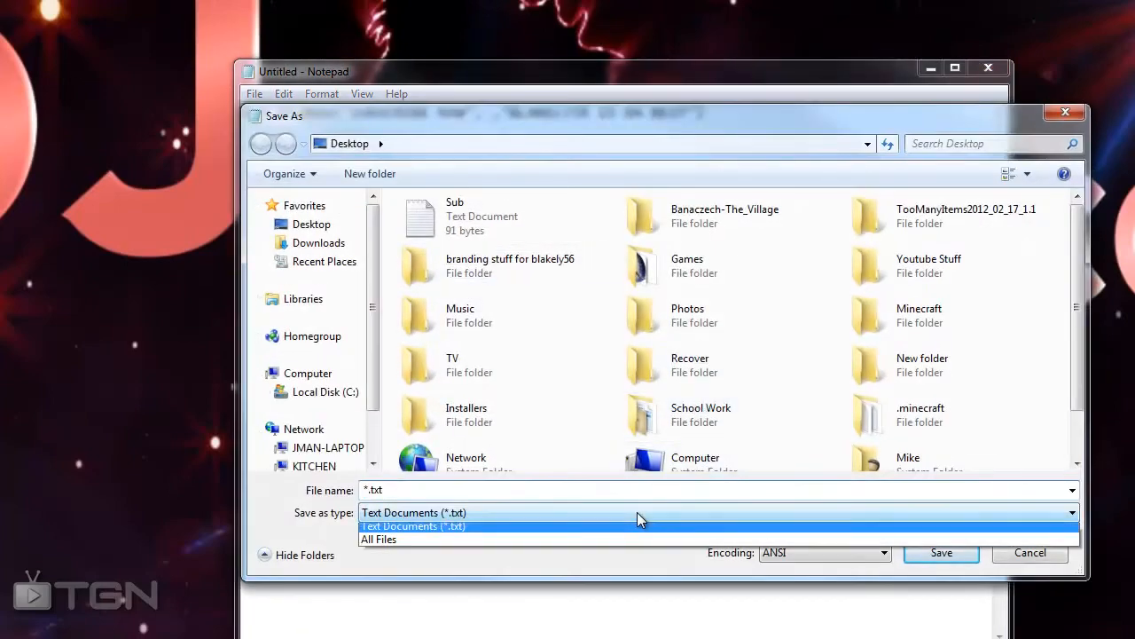
mouse_move(608, 543)
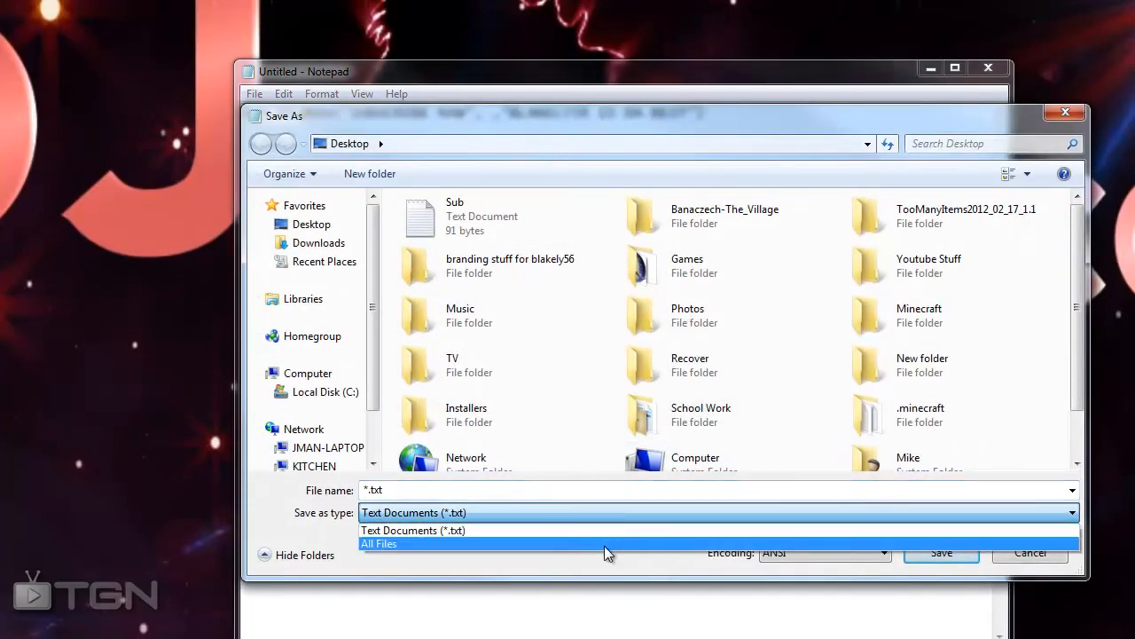
left_click(378, 543)
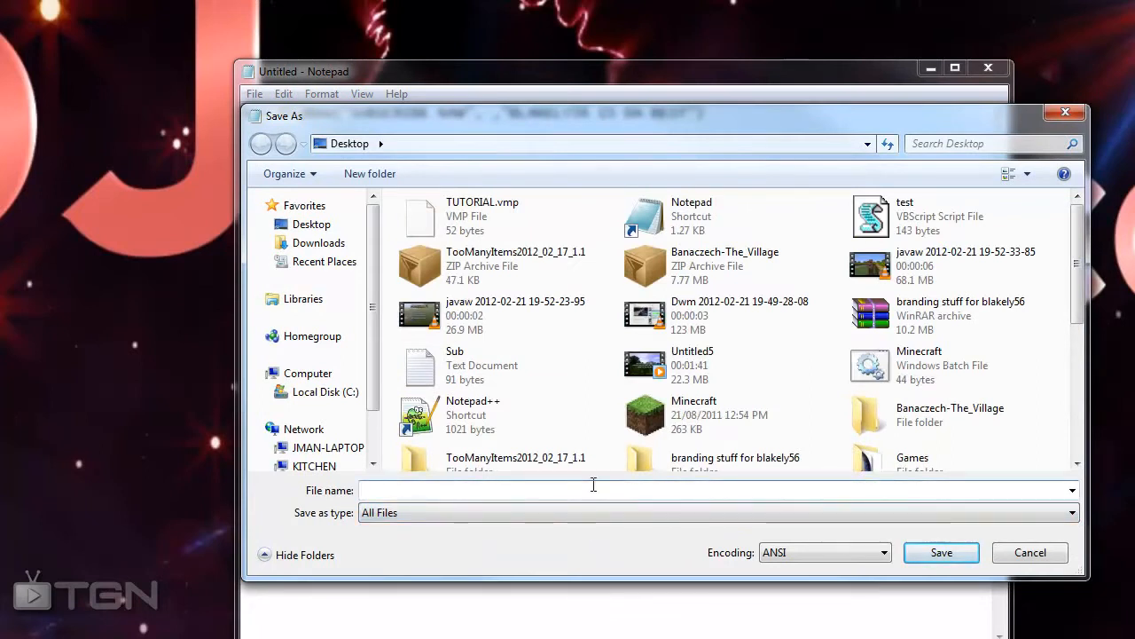
type("M")
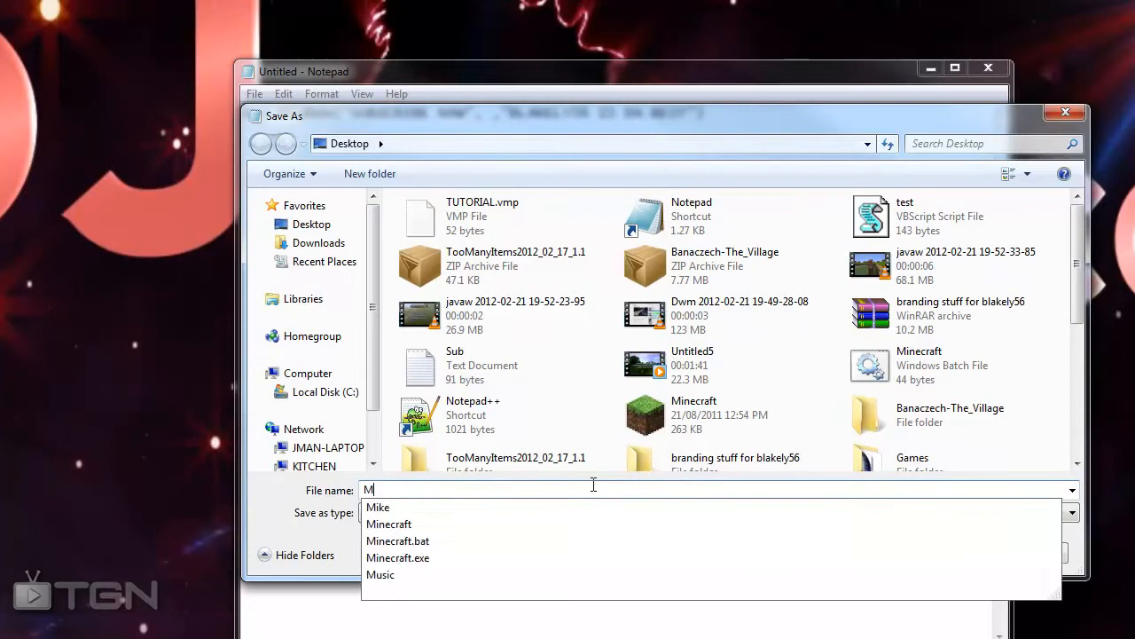
type("MKADMASDMASMDSKADKASDMK")
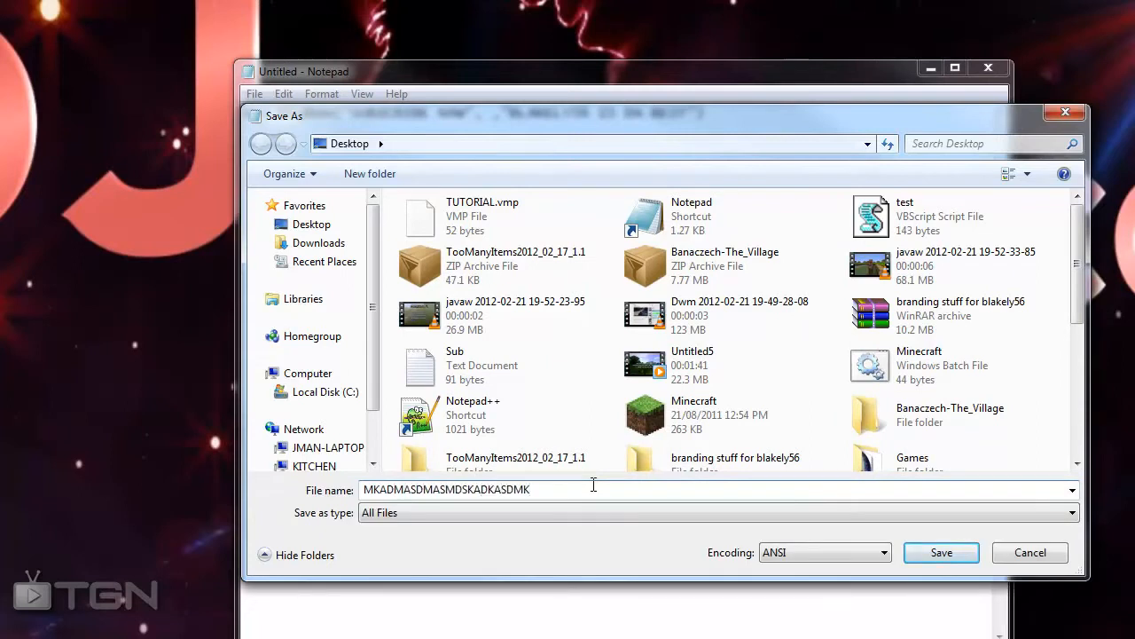
type(".")
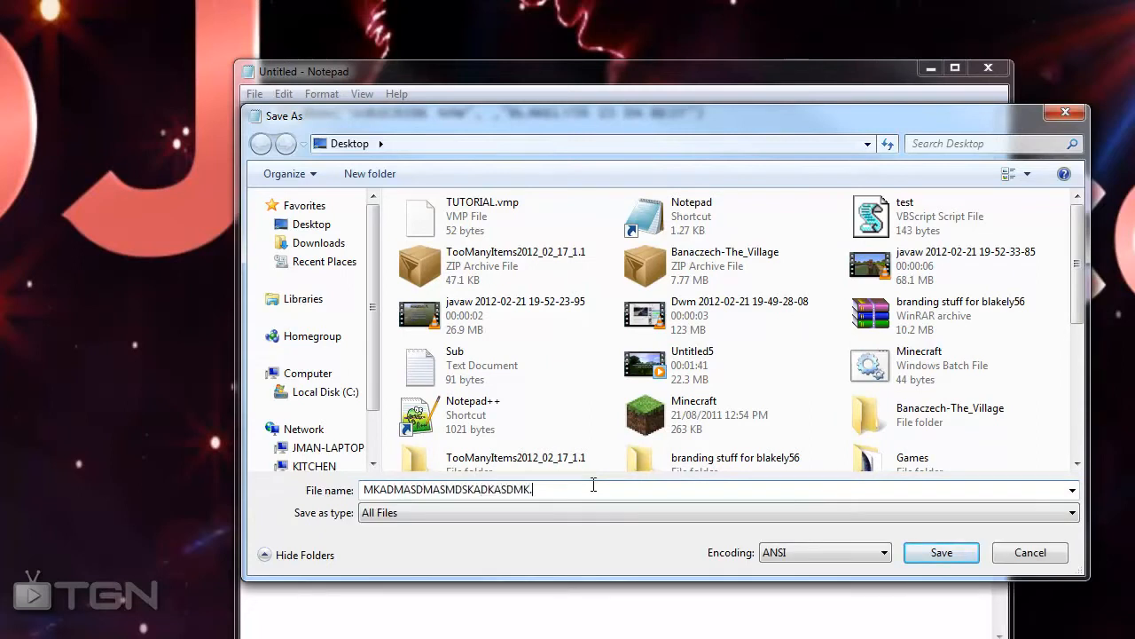
type("v")
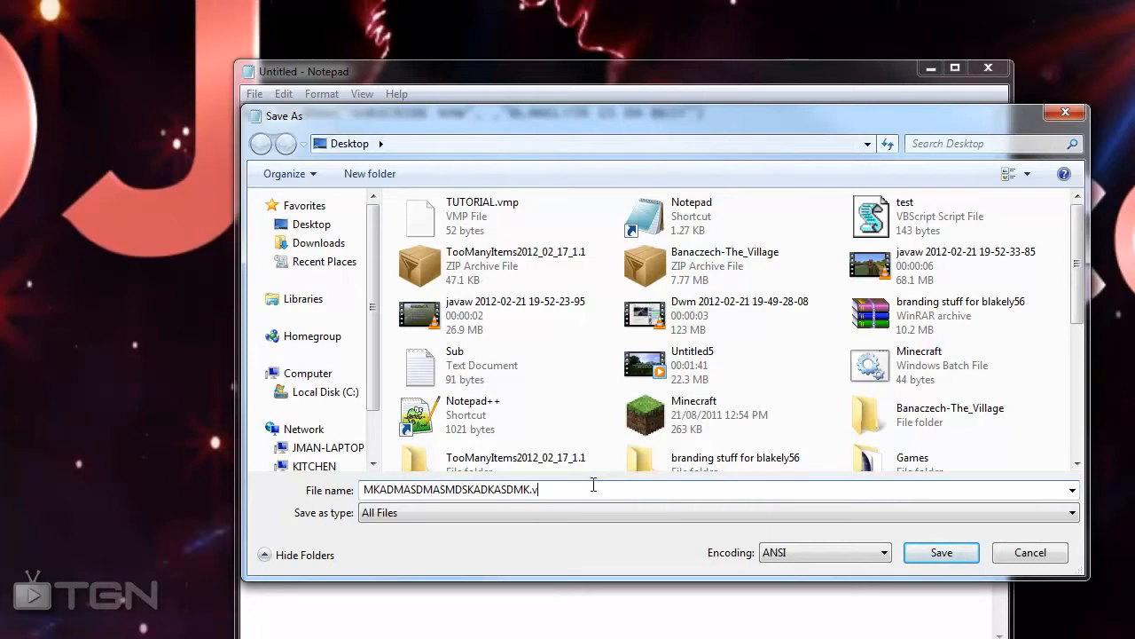
type("bs")
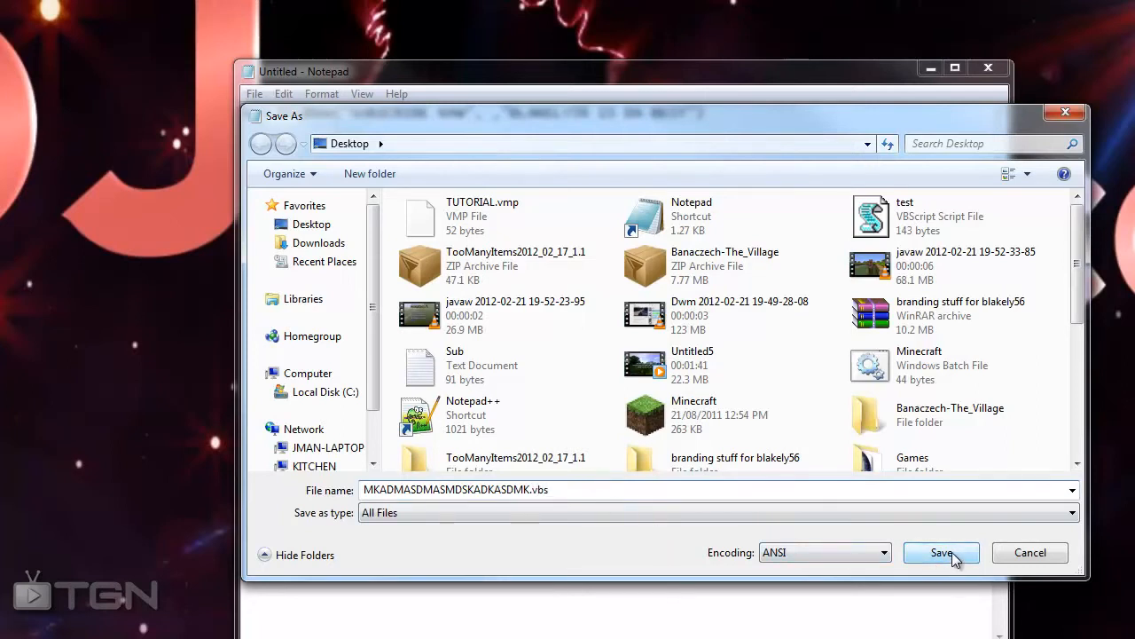
left_click(941, 552)
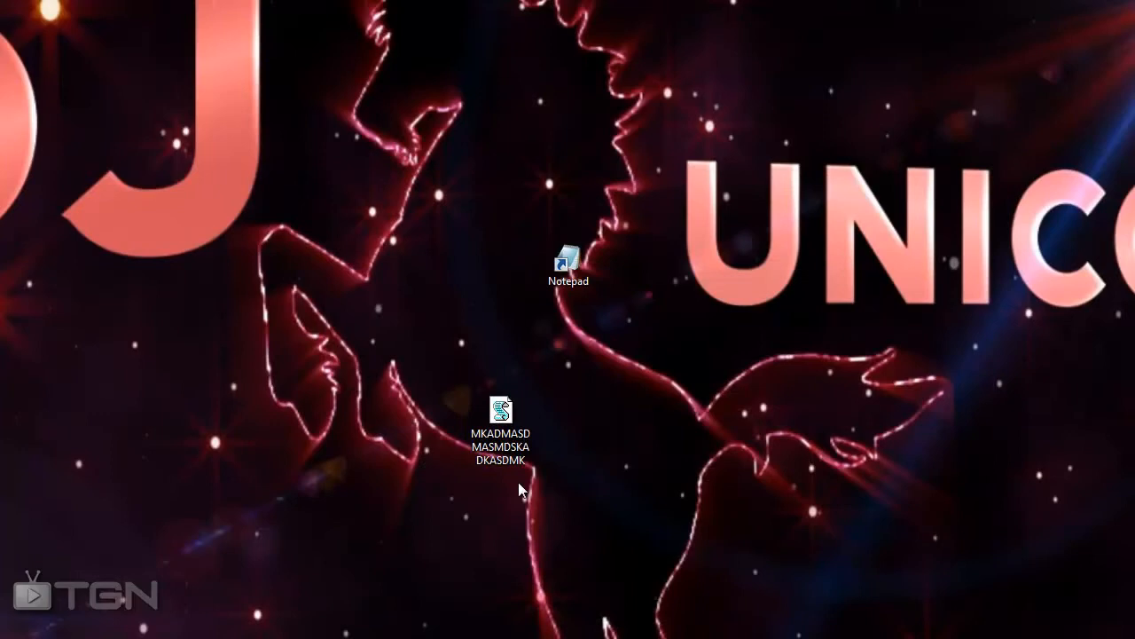
Step: Run the saved script and dismiss its SUBSCRIBE NAW message box
left_click(501, 417)
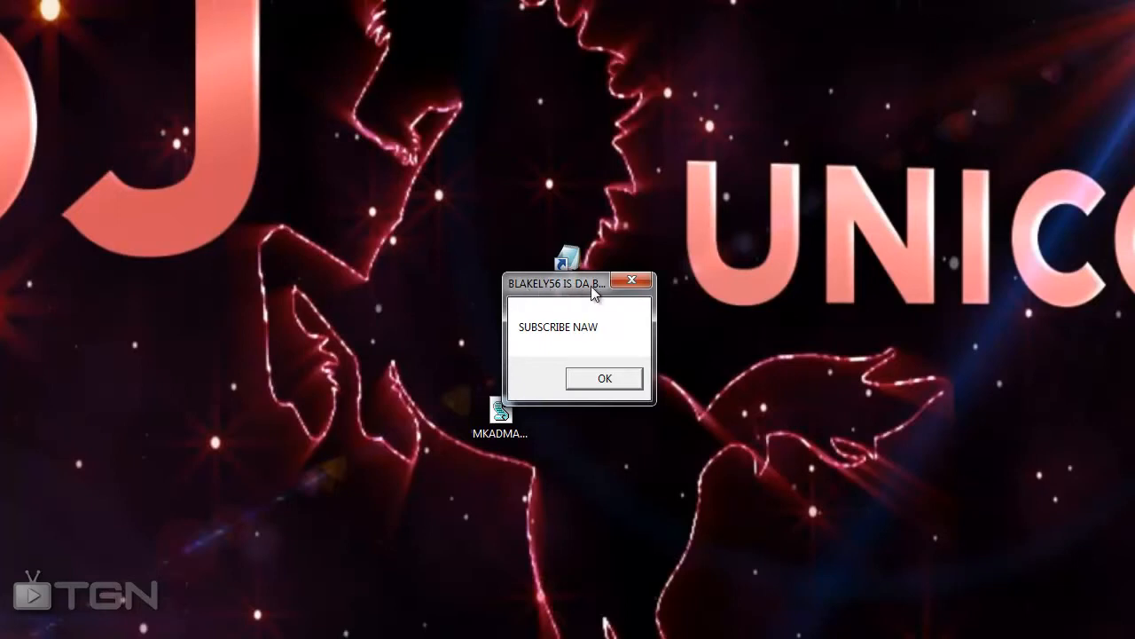
mouse_move(643, 340)
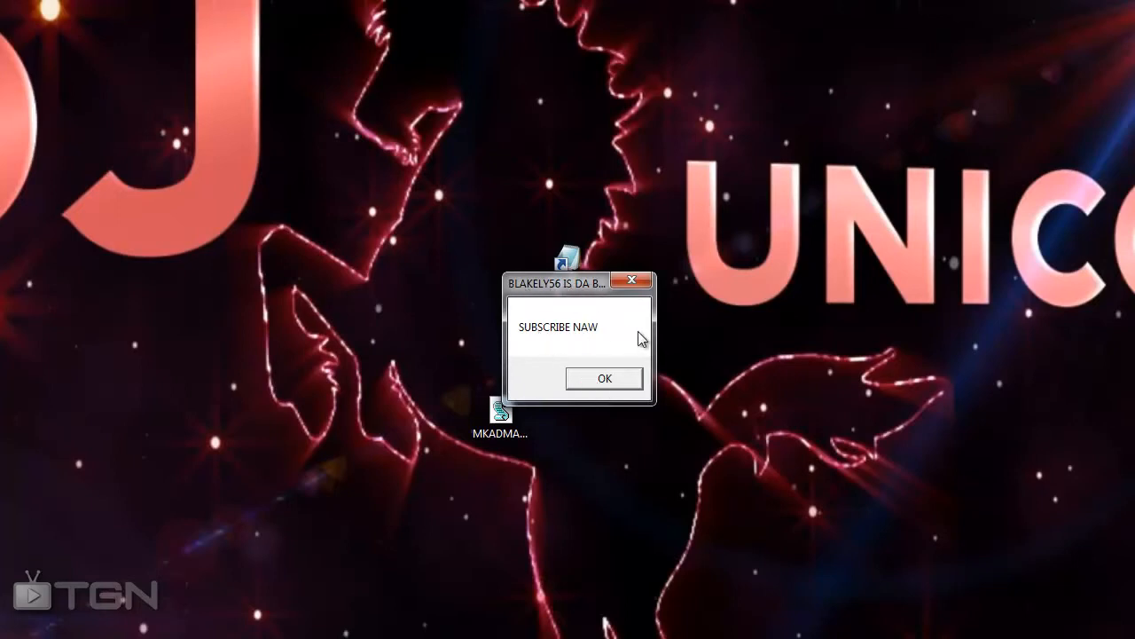
mouse_move(592, 375)
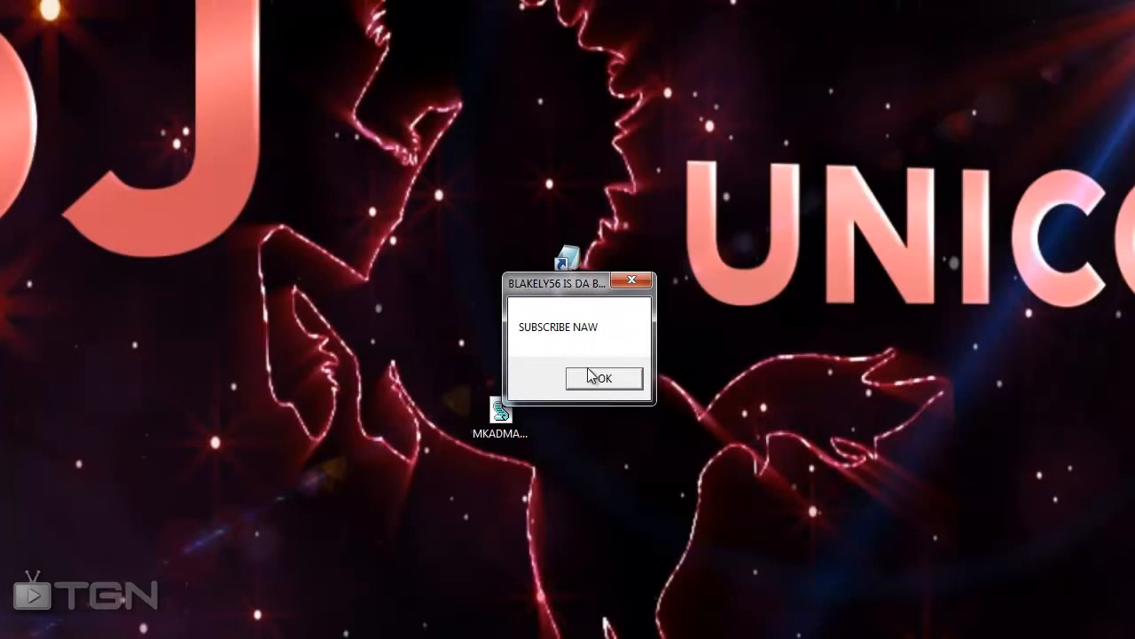
left_click(603, 378)
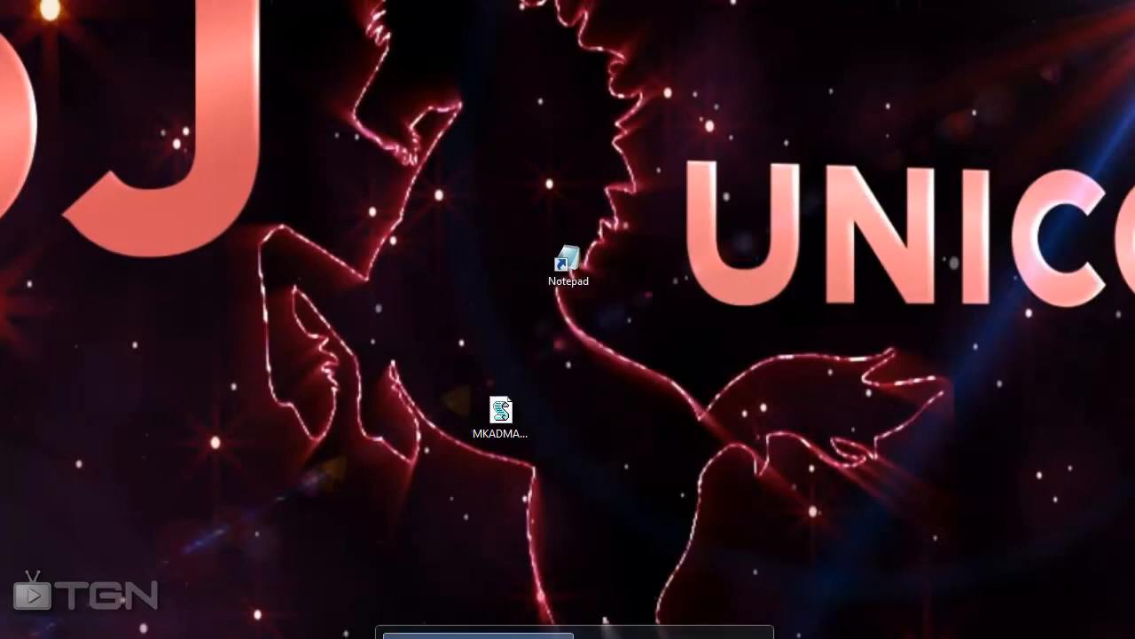
Step: Reopen the script, add five MsgBox lines titled AADAD, AAAA, 'BLAKELY56 IS DA BEASTEST PERSON EVER', and save
double_click(502, 410)
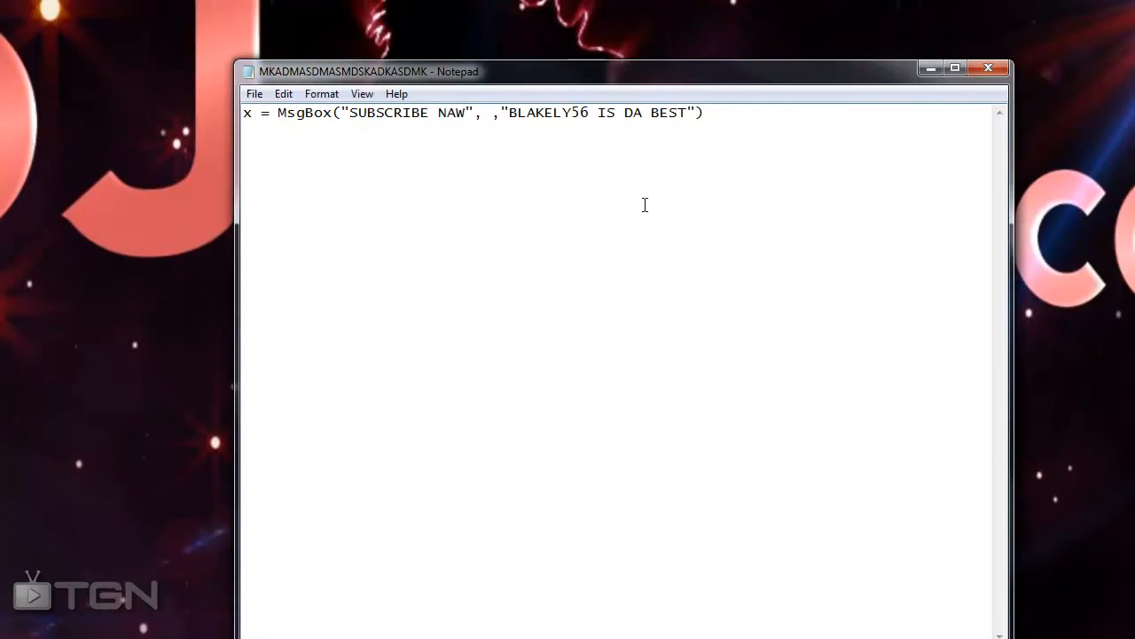
type("x = MsgBox(\"Q\", ,\"Q\")")
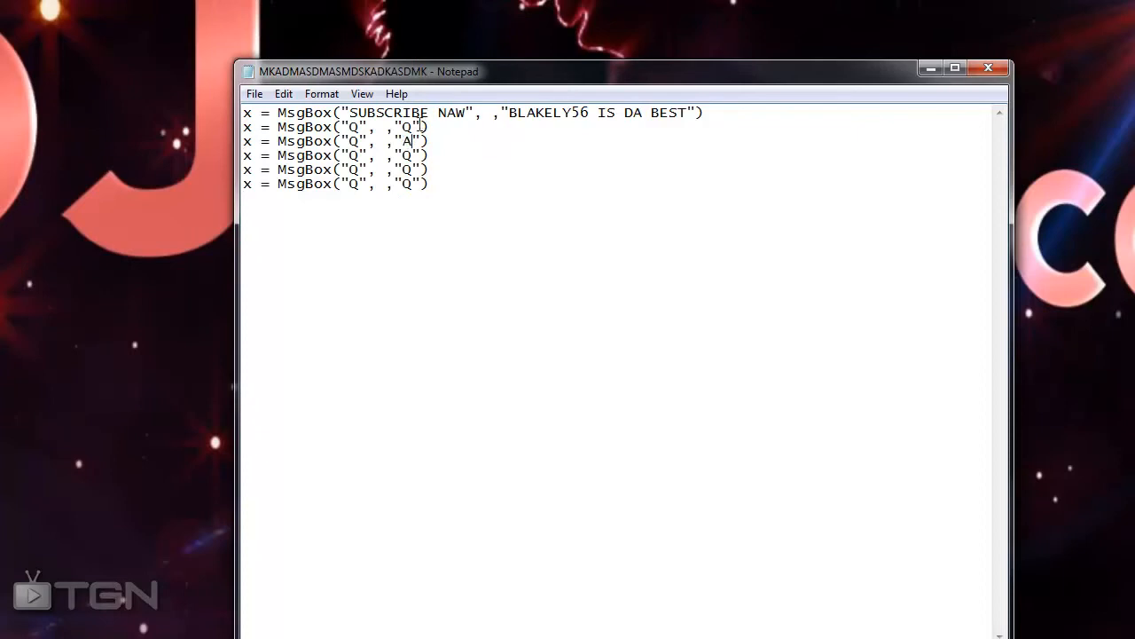
type("AAA")
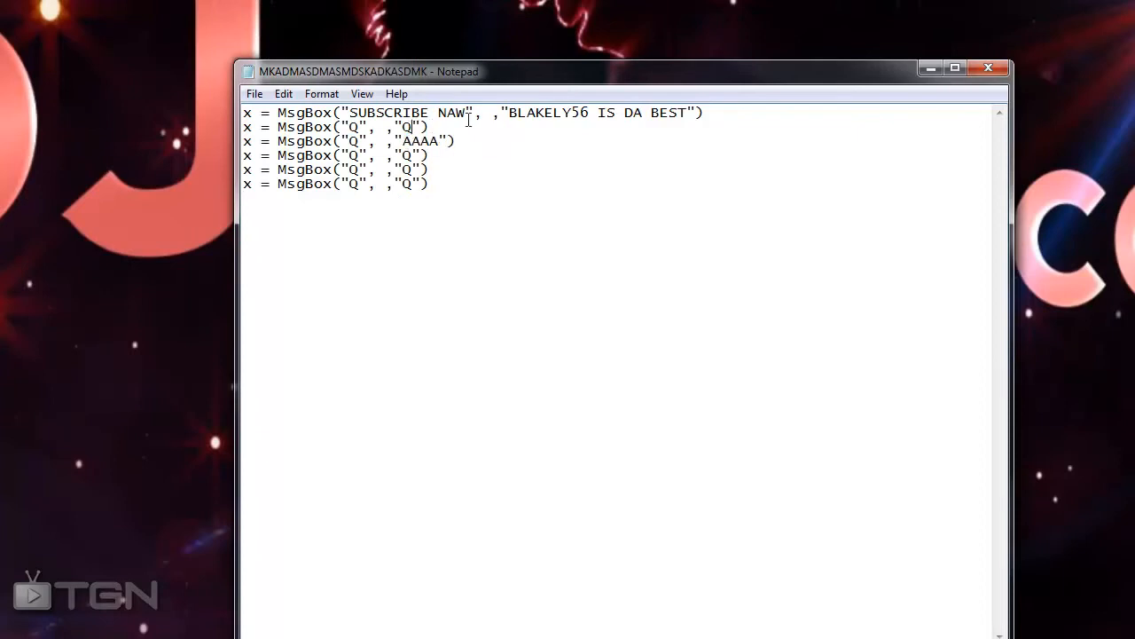
type("AADAD")
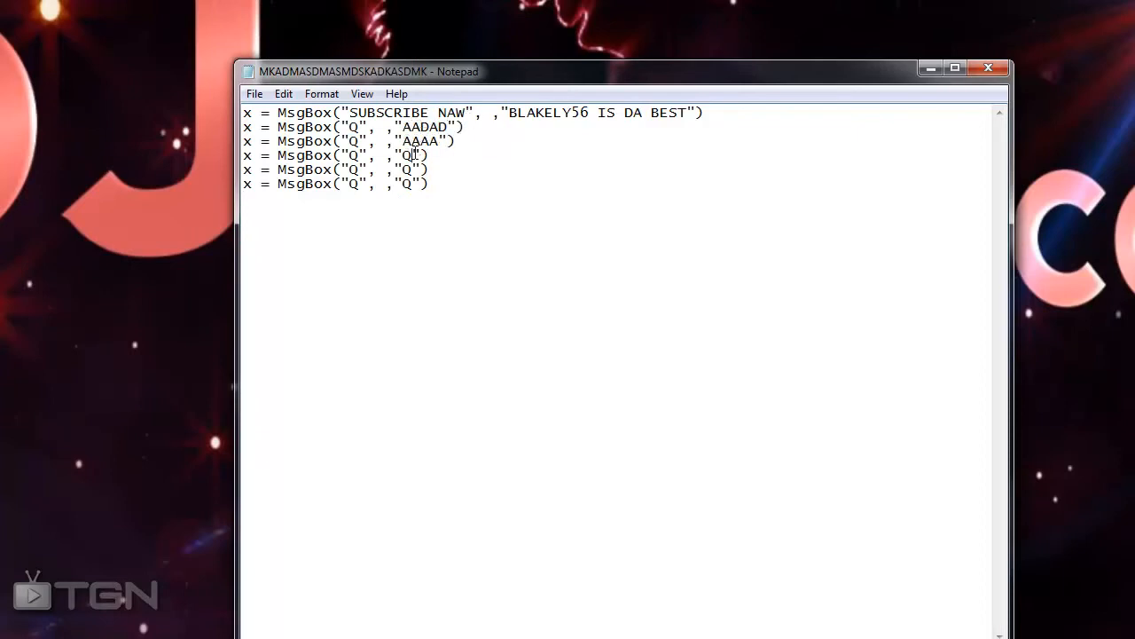
type("BLAKELY56 IS DA BES")
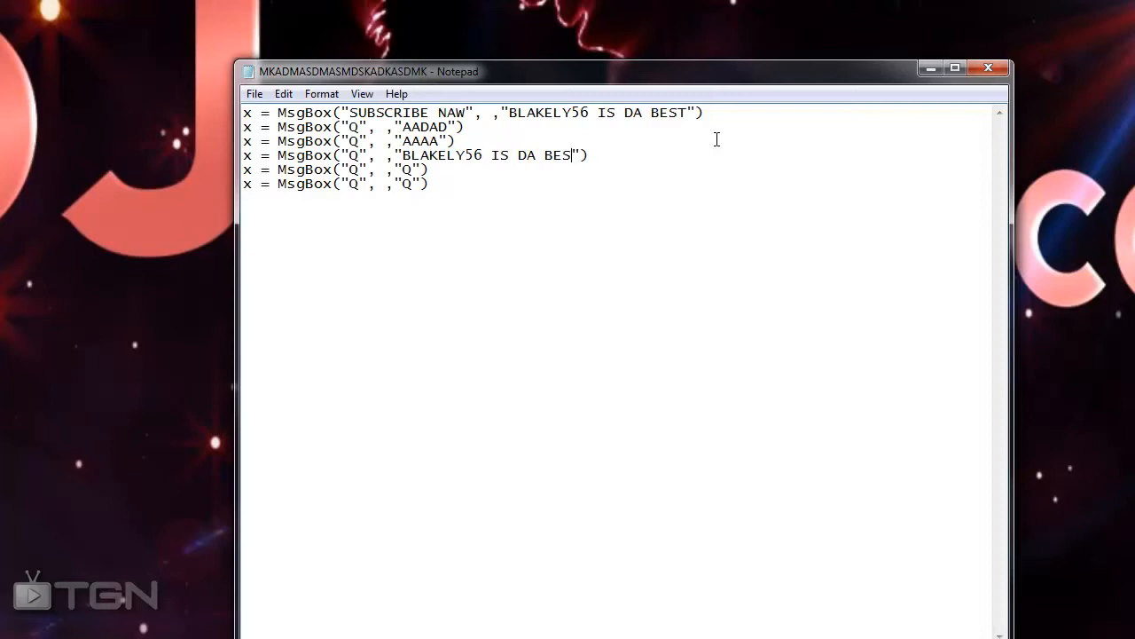
type("ASTEST PERSON EVER")
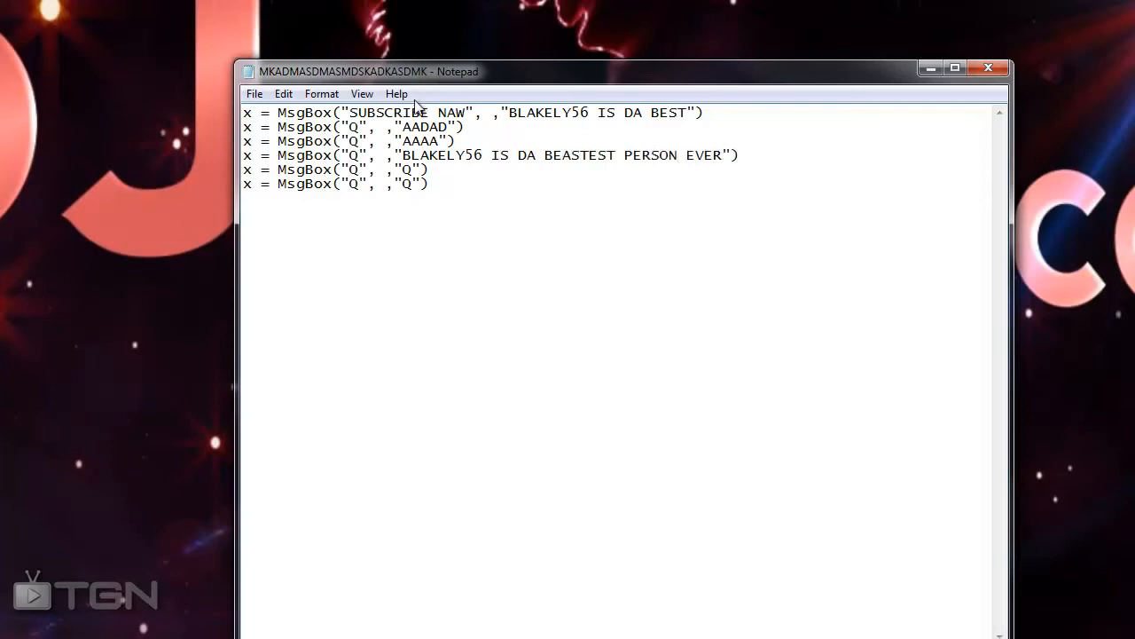
left_click(254, 94)
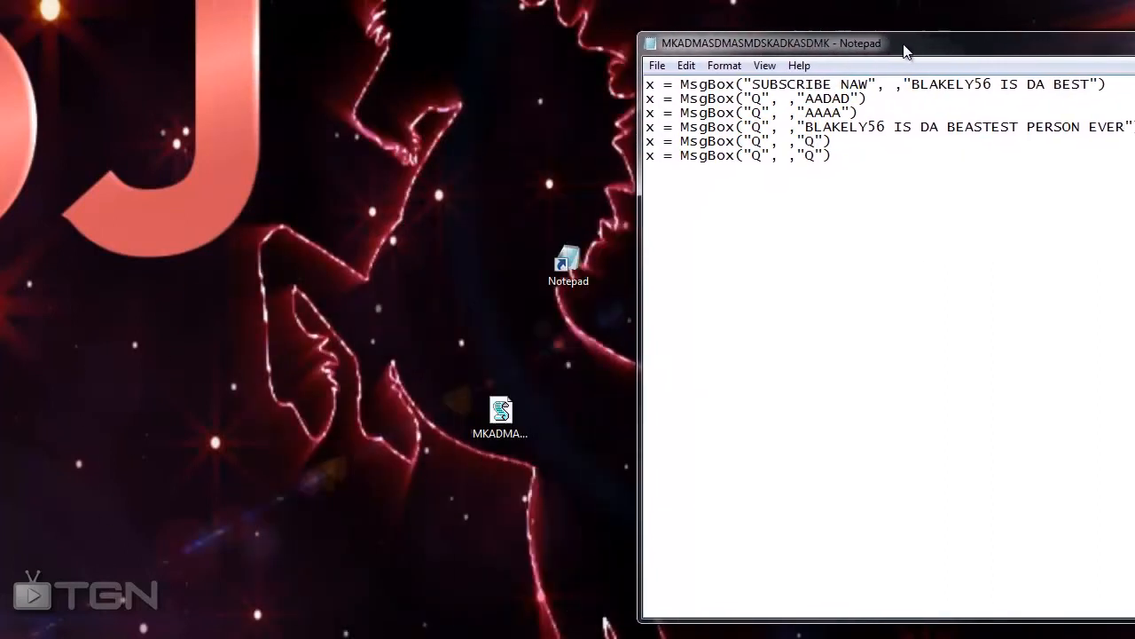
Step: Run the edited script and click OK through the SUBSCRIBE NAW, AADAD, AAAA and Q boxes
double_click(501, 417)
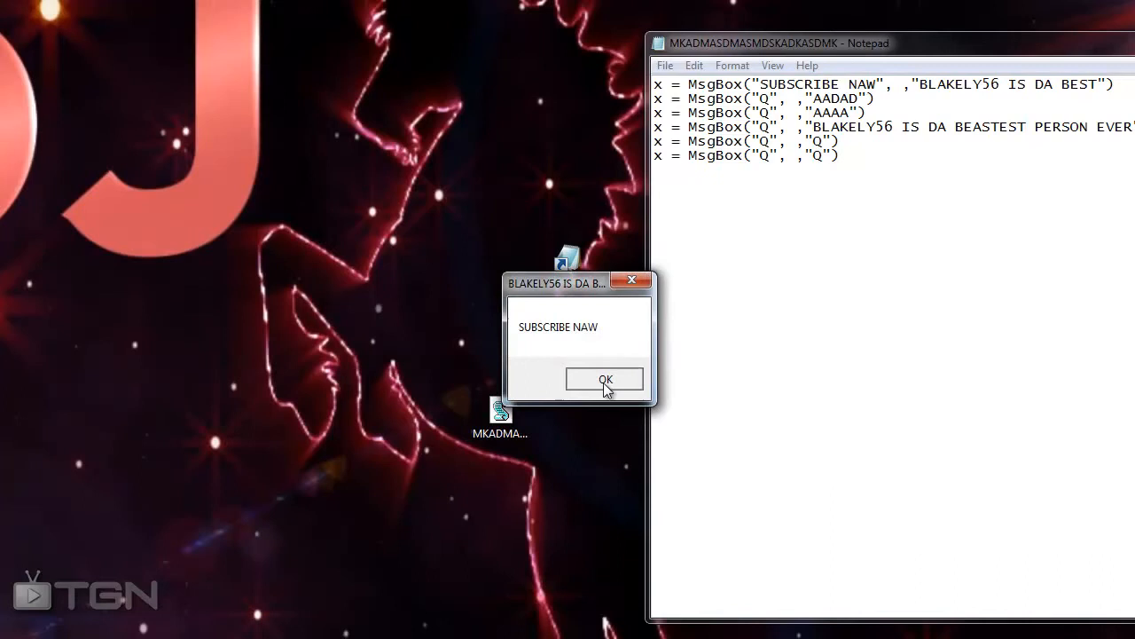
left_click(604, 379)
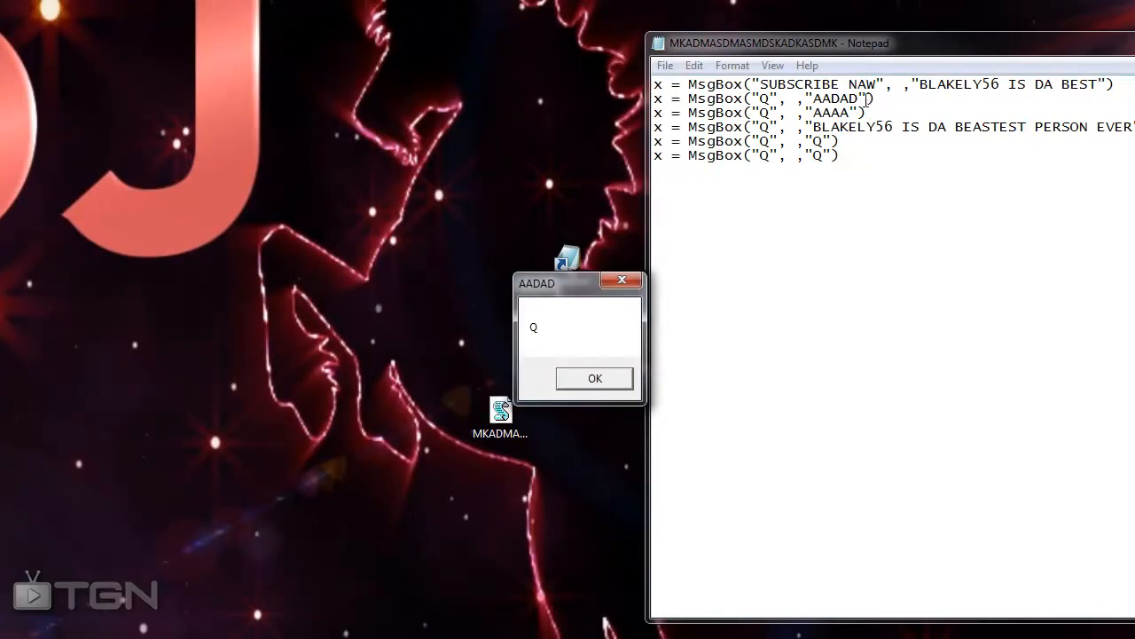
left_click(595, 378)
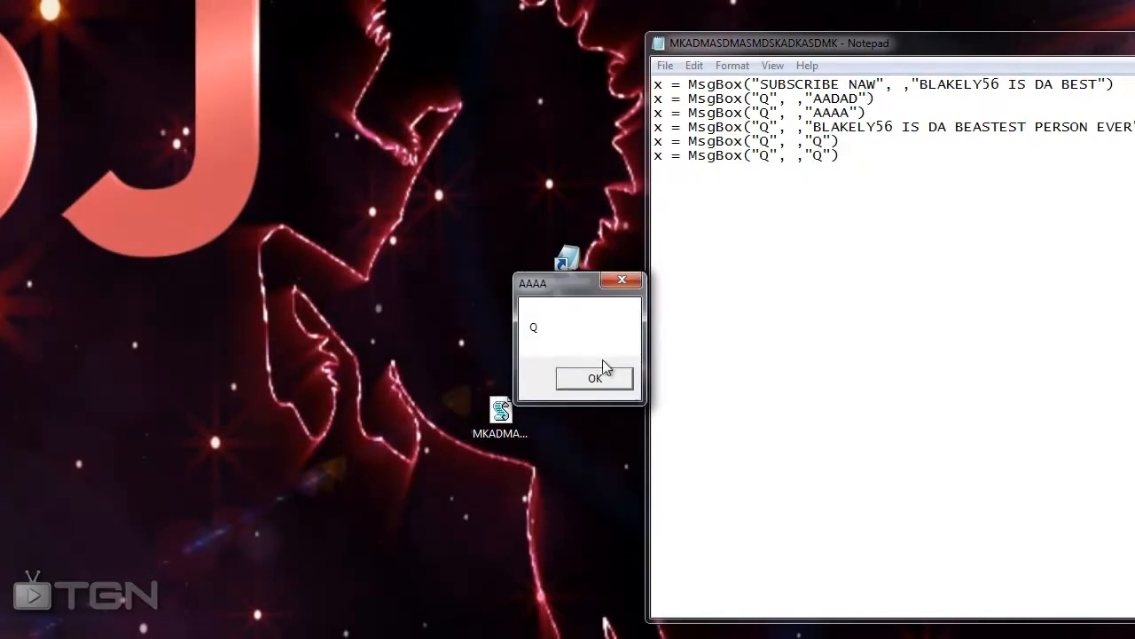
left_click(595, 377)
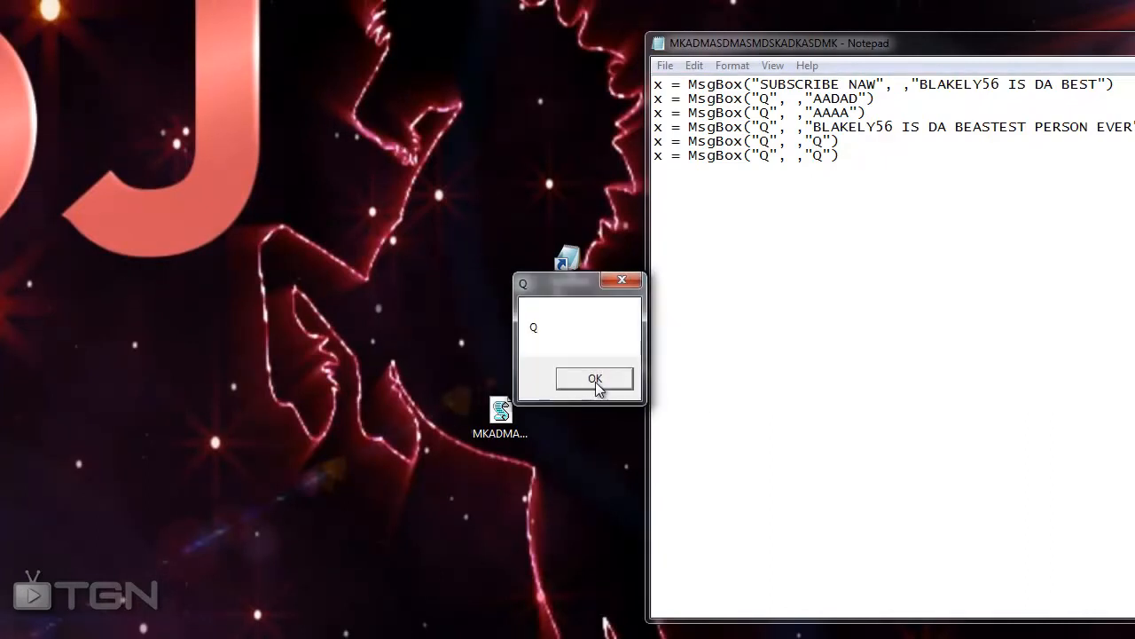
left_click(595, 379)
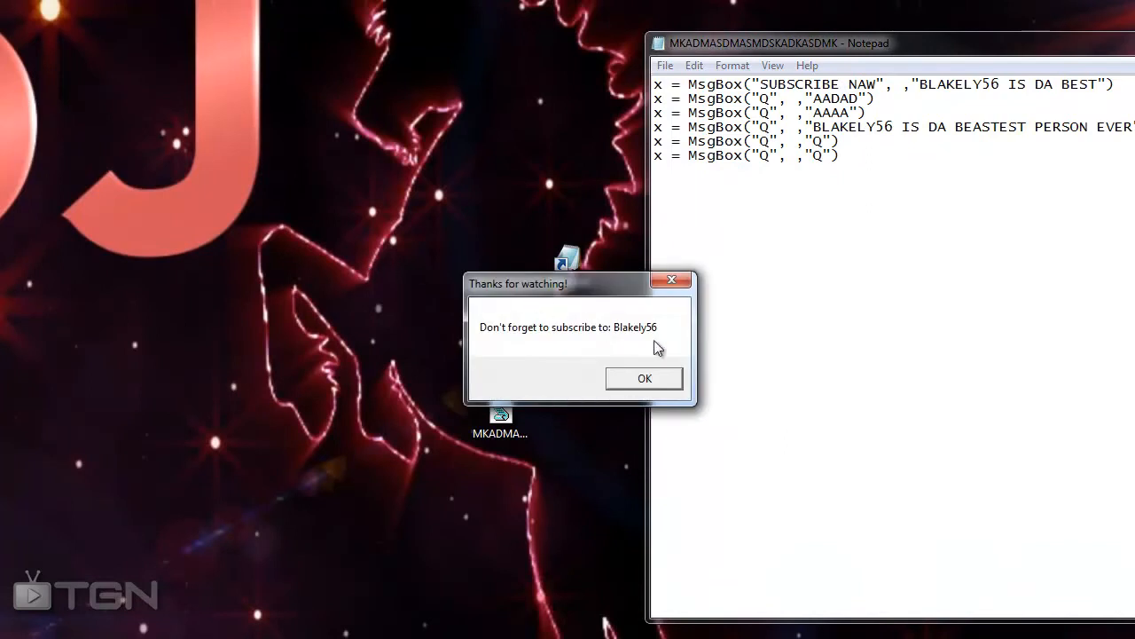
mouse_move(655, 359)
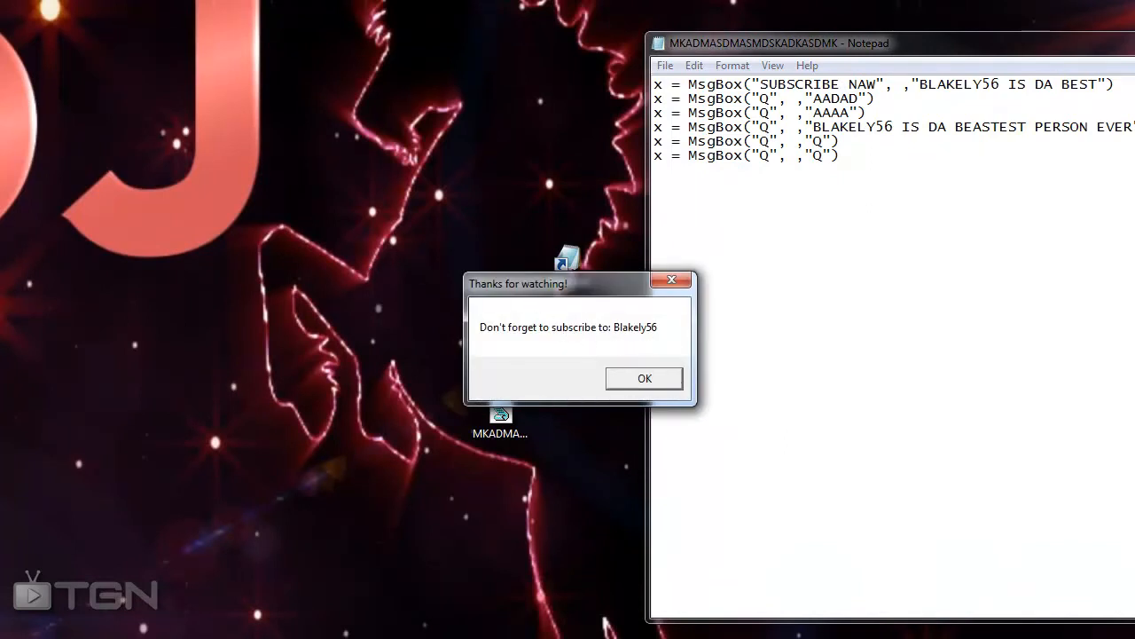
mouse_move(588, 392)
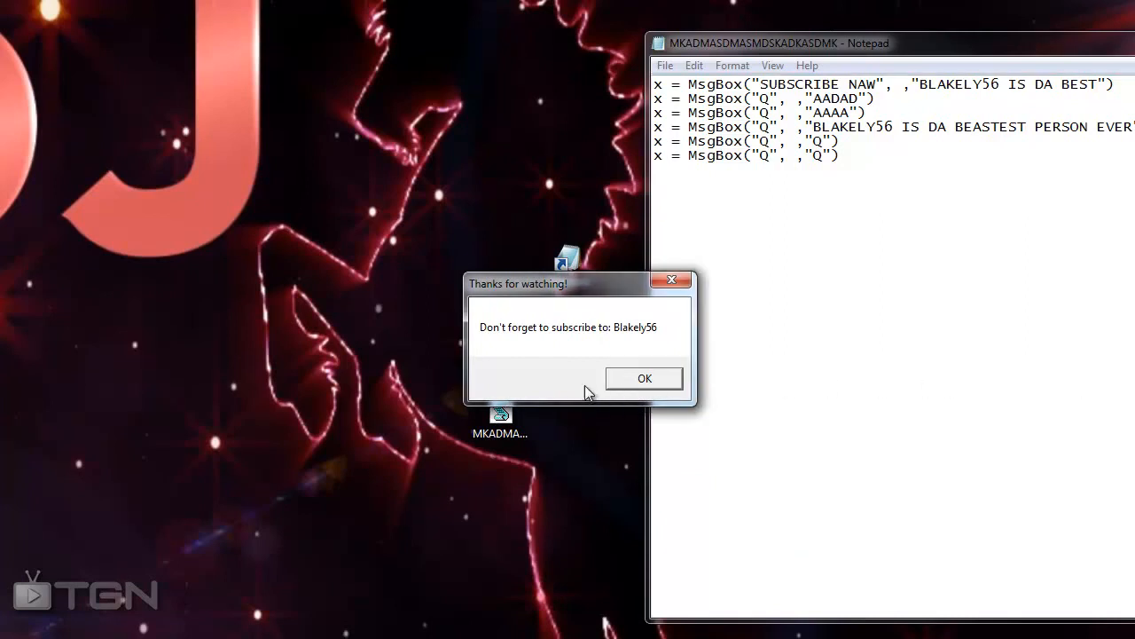
mouse_move(645, 379)
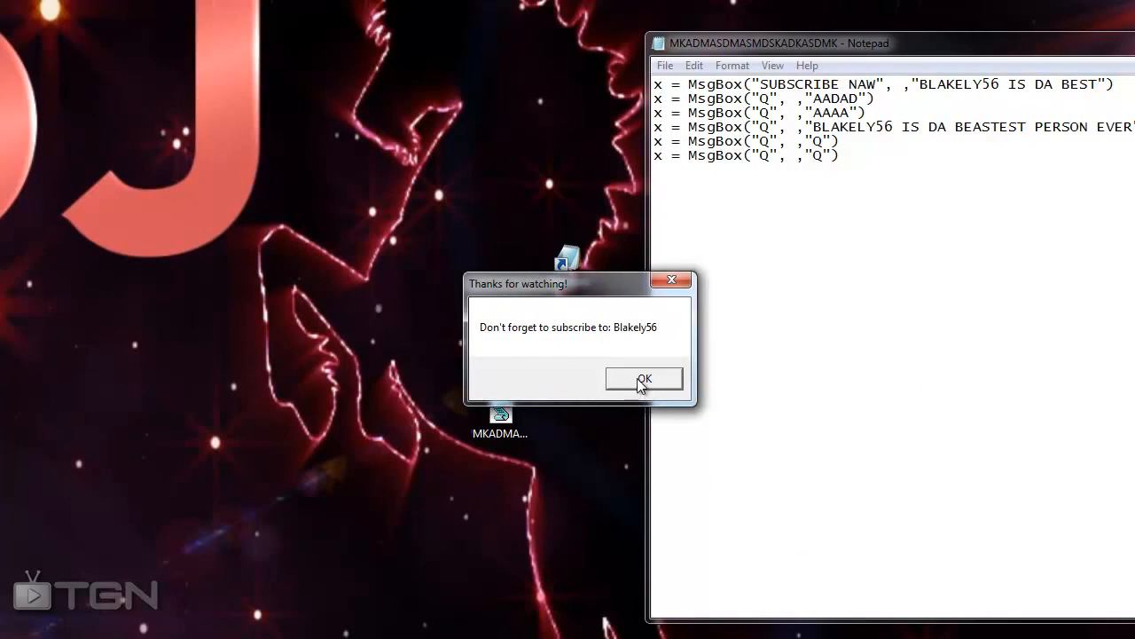
Step: Dismiss the 'Thanks for watching!' box to reveal the MikeTheAussi message box
left_click(643, 377)
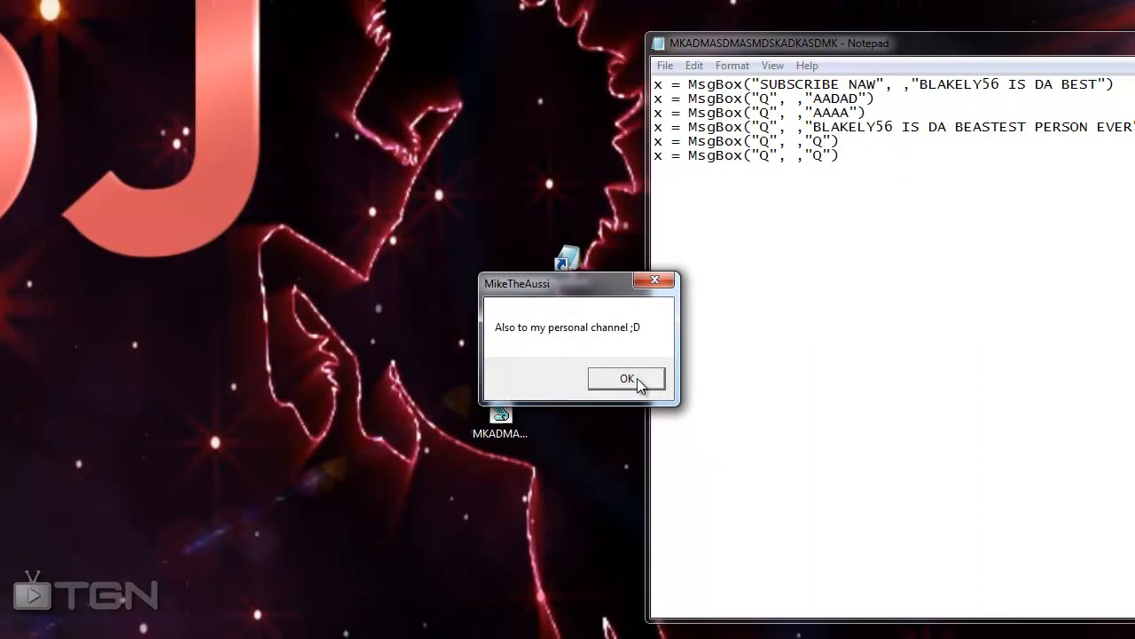